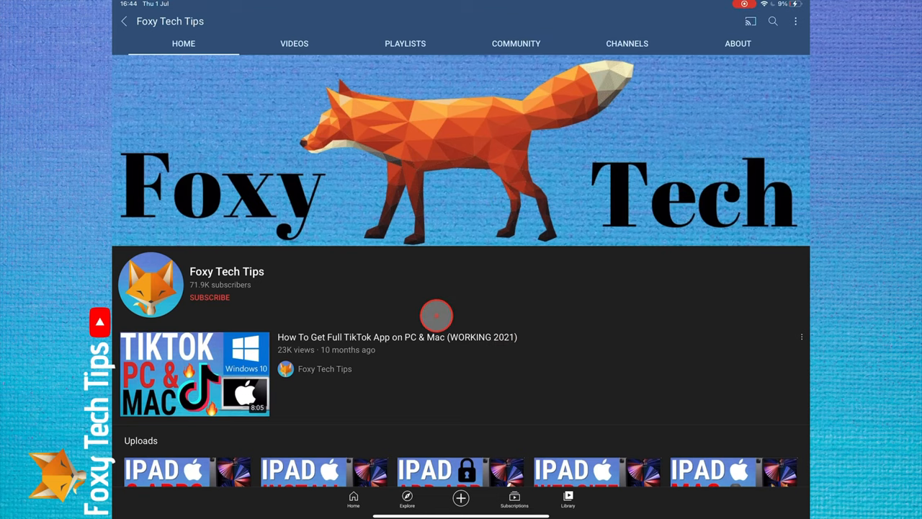
pyautogui.moveTo(528, 358)
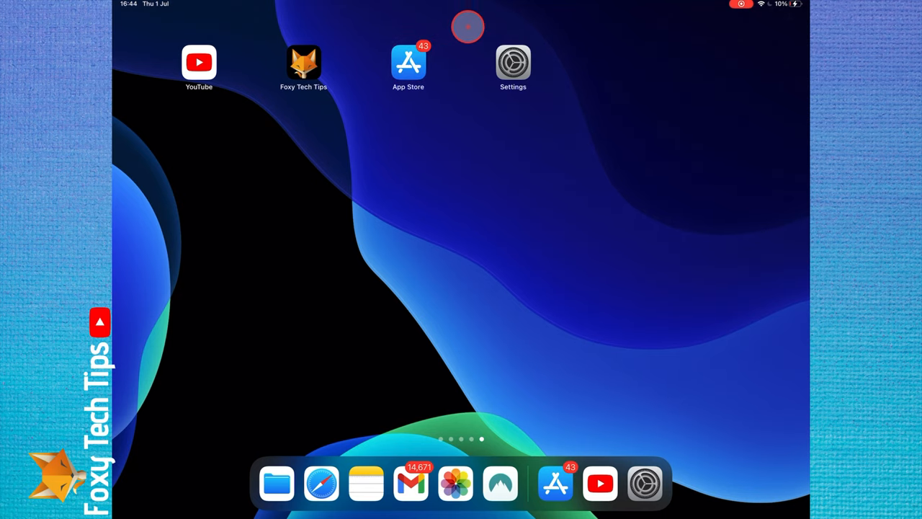
# Open the App Store account page and scroll through the 43 available updates.
pyautogui.click(409, 61)
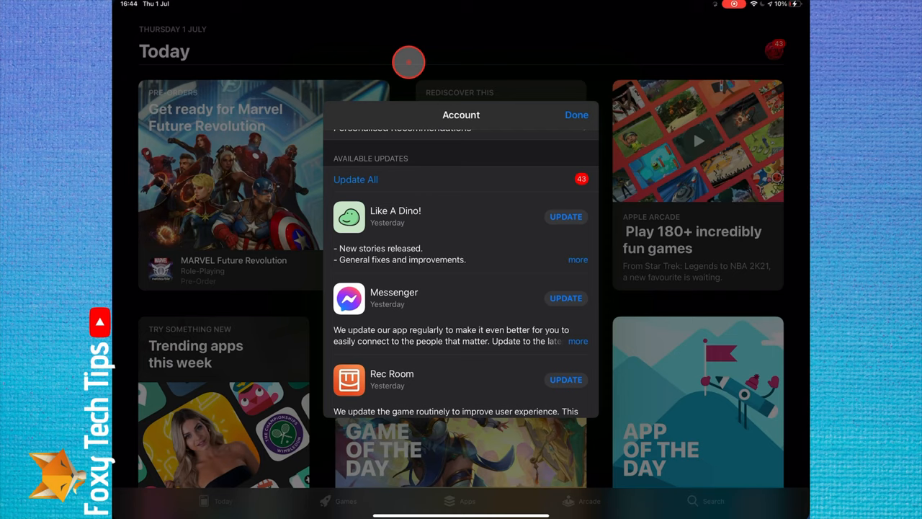
pyautogui.click(576, 114)
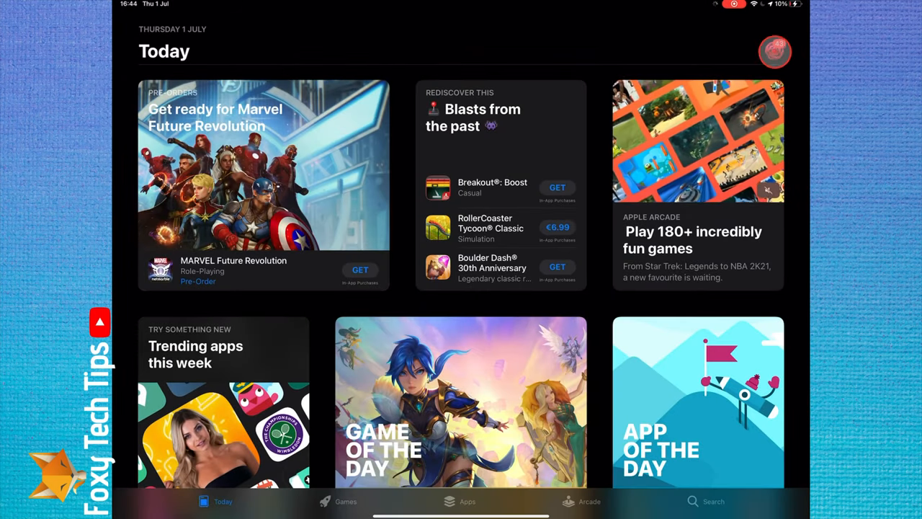
pyautogui.click(775, 51)
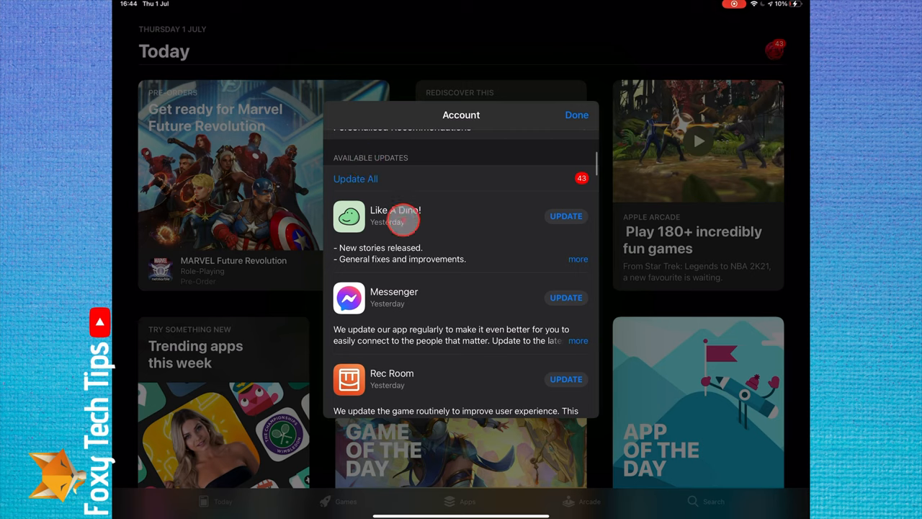
pyautogui.scroll(-3)
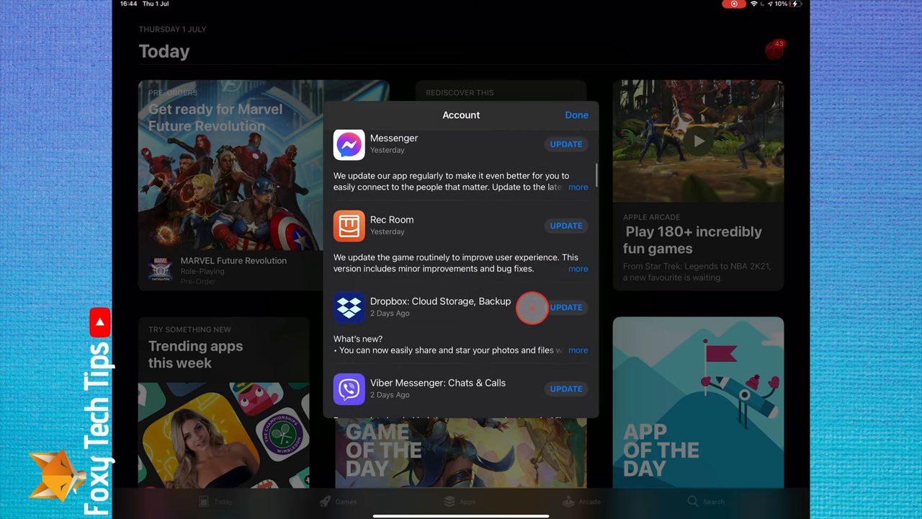
pyautogui.scroll(-3)
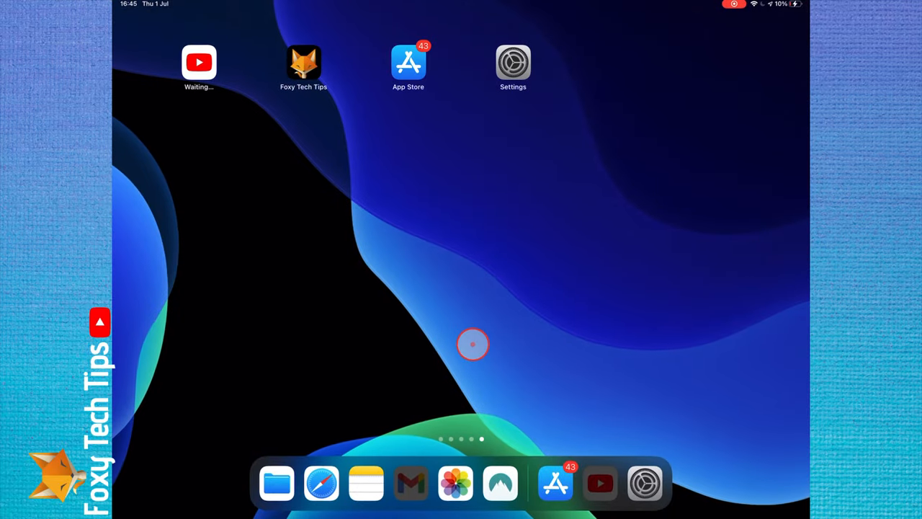
# Open Settings and select App Store from the sidebar.
pyautogui.click(644, 483)
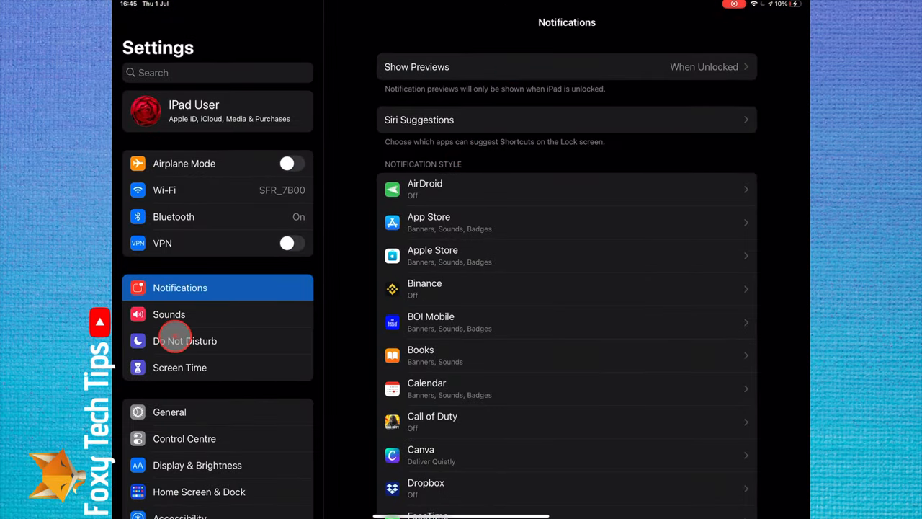
pyautogui.scroll(-3)
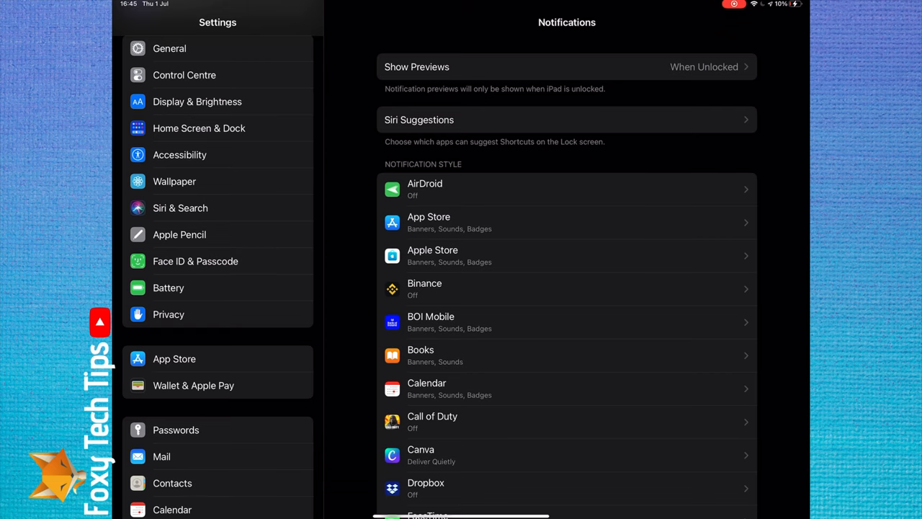
pyautogui.click(173, 358)
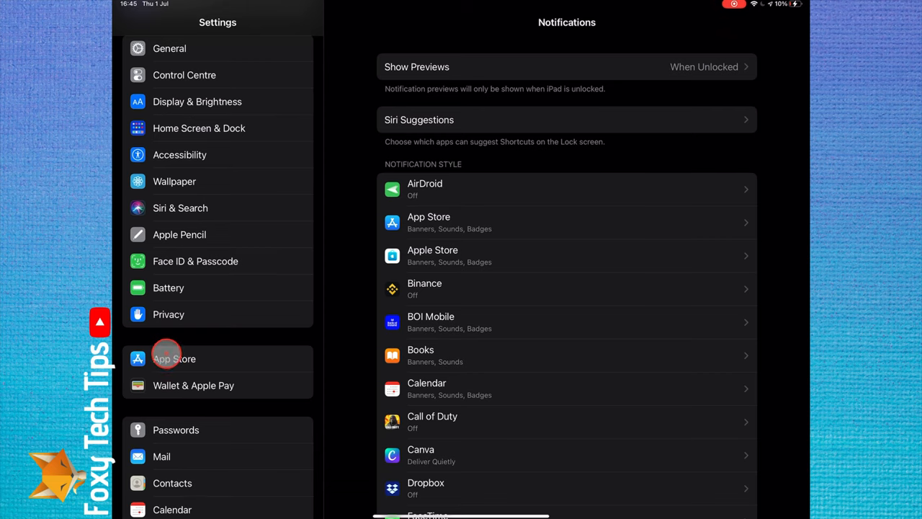
pyautogui.click(173, 358)
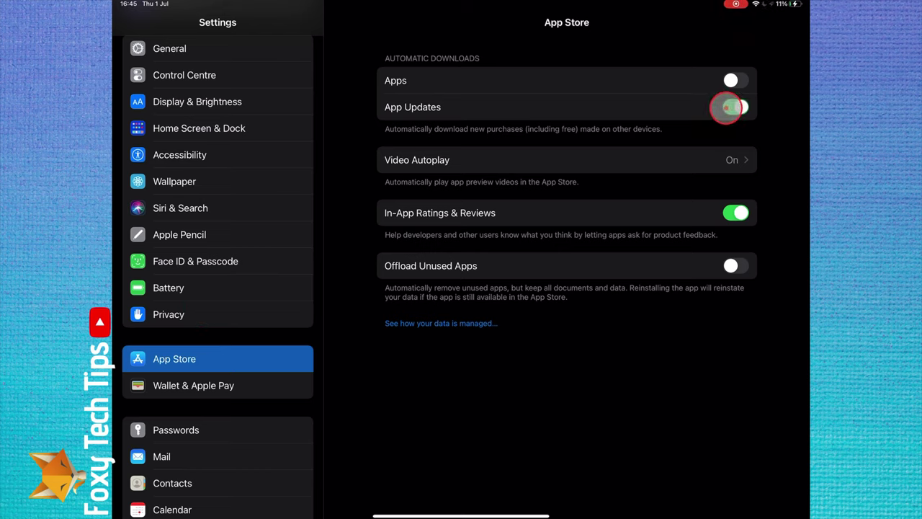
# Switch on App Updates under Automatic Downloads, leaving App downloads off.
pyautogui.click(735, 107)
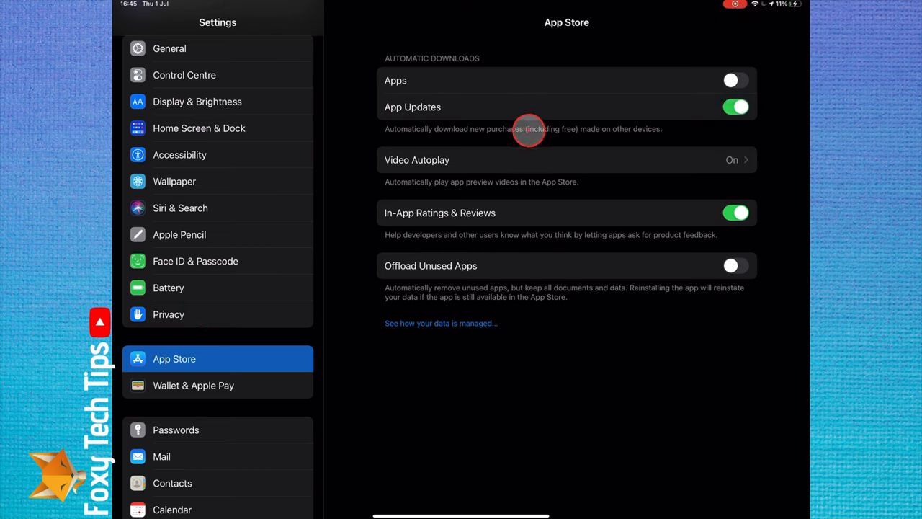
pyautogui.moveTo(634, 131)
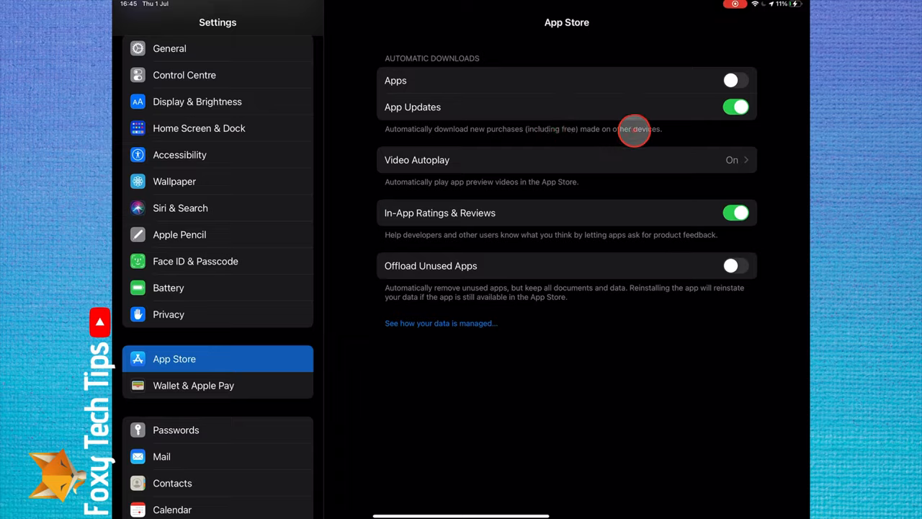